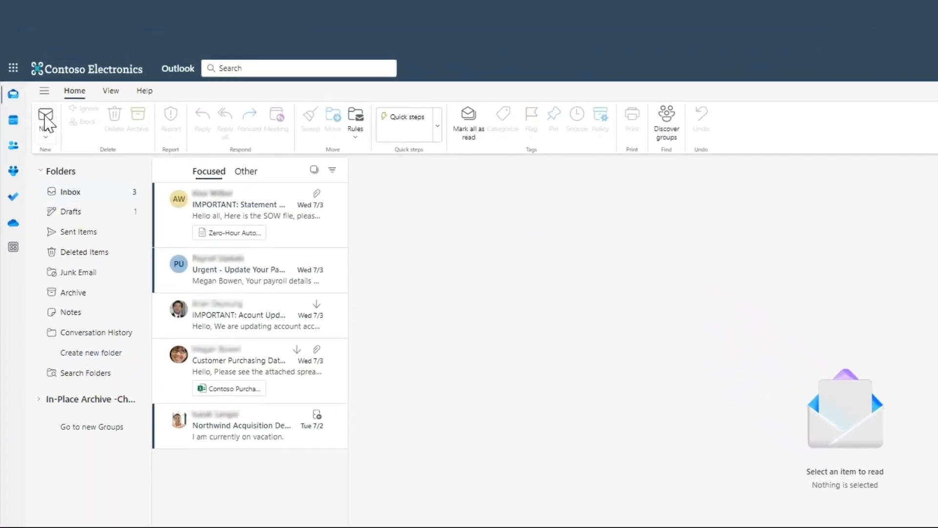
{"action": "left_click", "coordinate": [44, 119]}
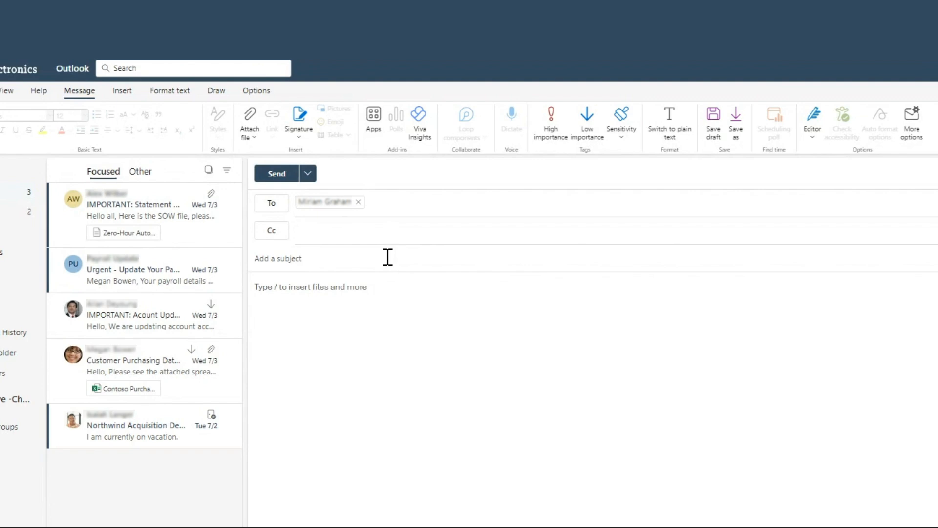
{"action": "type", "text": "test@test.com"}
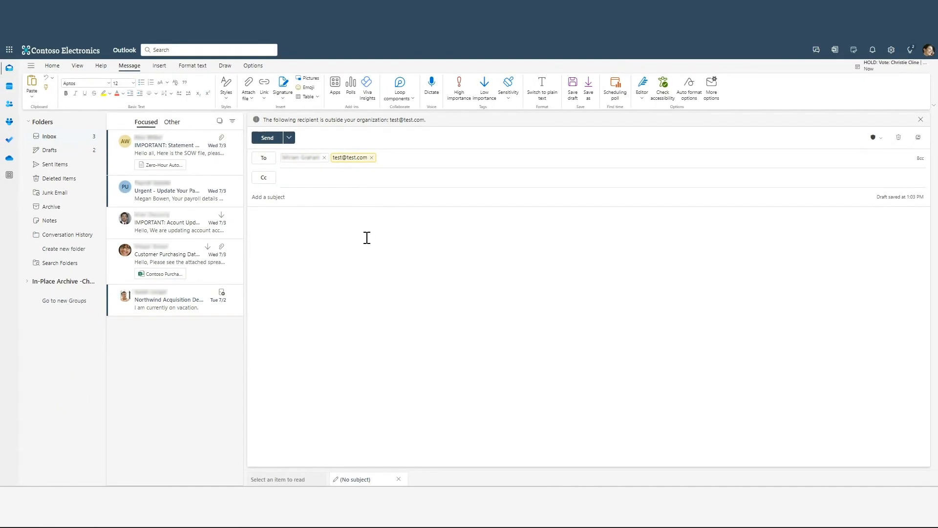
{"action": "mouse_move", "coordinate": [424, 222]}
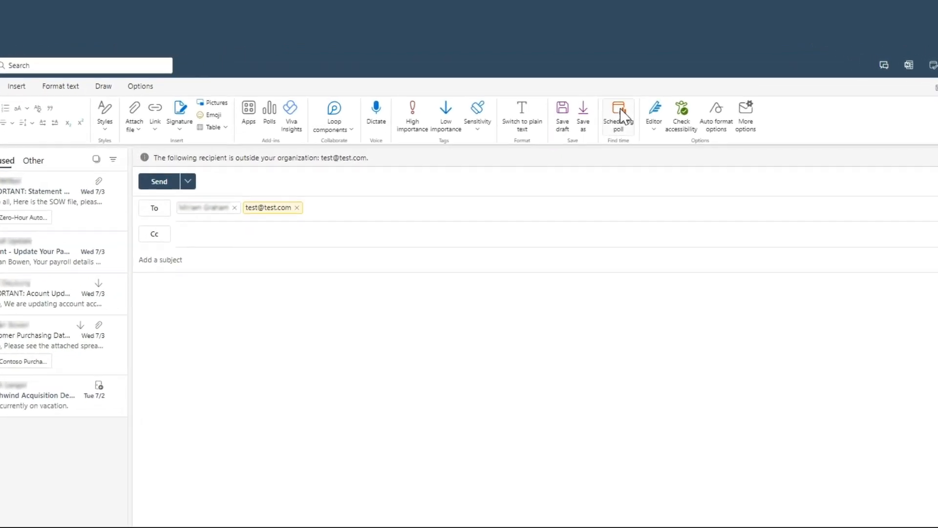
In a scheduling poll, pick 2:00 PM and 4:00 PM on July 11, then 8:00 AM on July 12.
{"action": "left_click", "coordinate": [618, 112]}
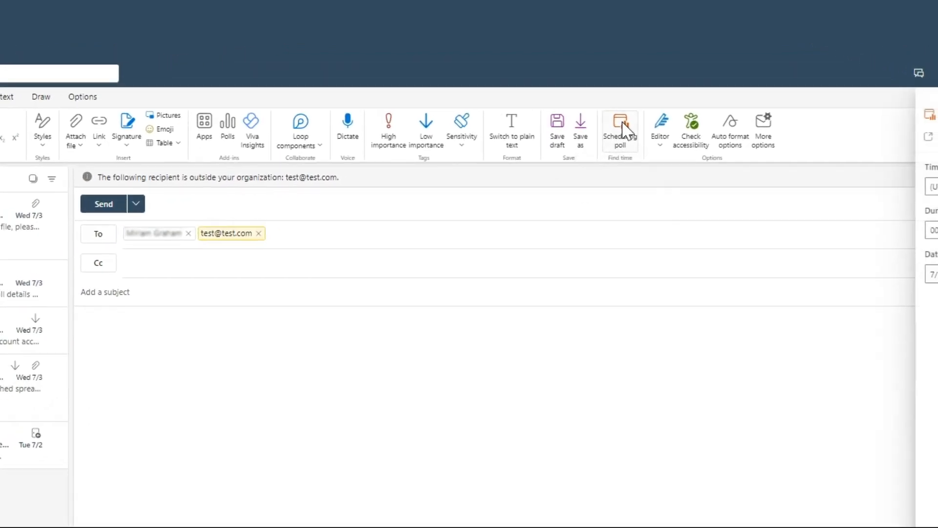
{"action": "left_click", "coordinate": [619, 121]}
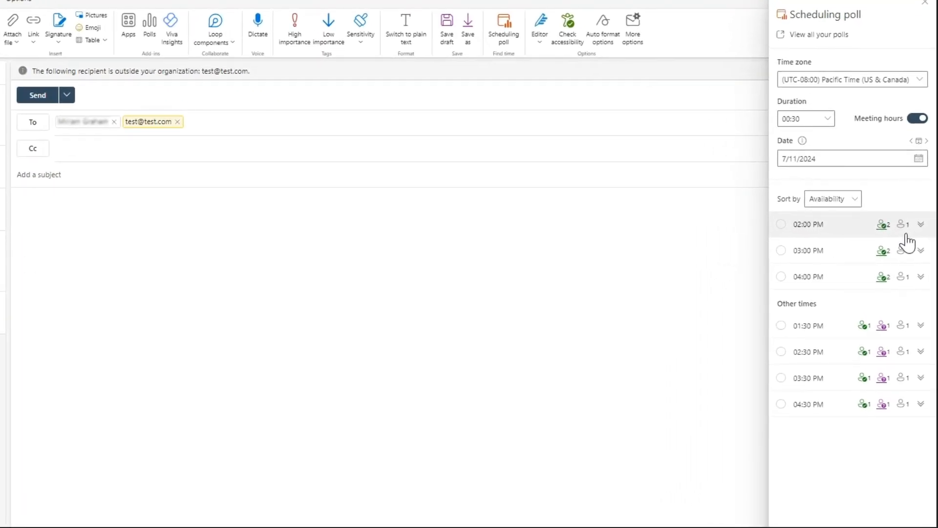
{"action": "left_click", "coordinate": [781, 224]}
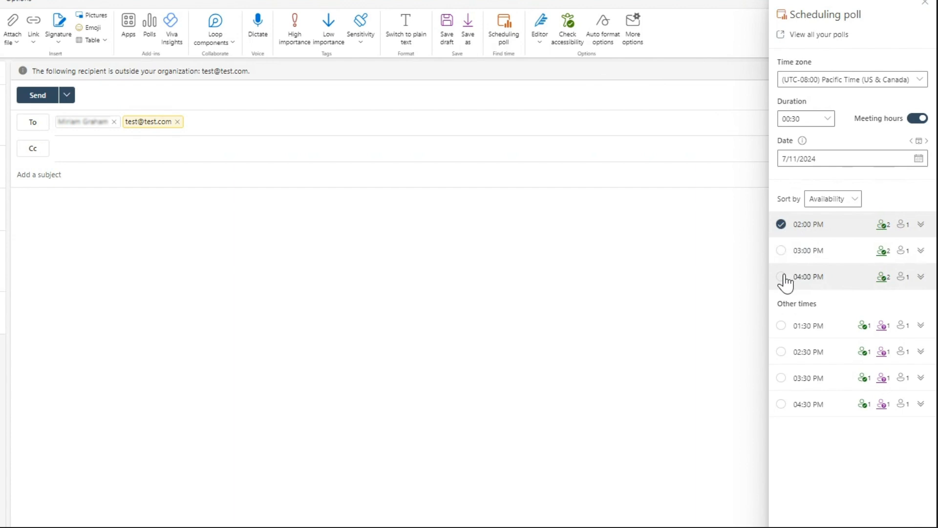
{"action": "left_click", "coordinate": [780, 277]}
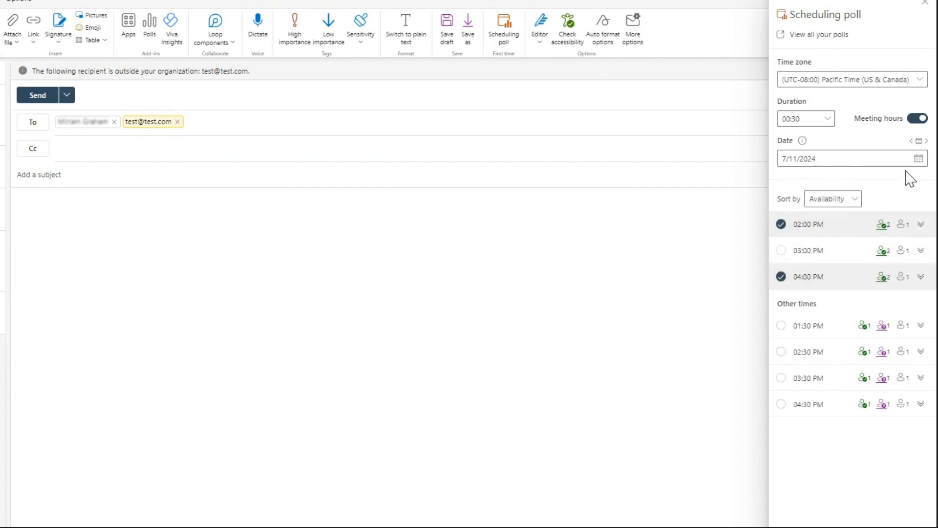
{"action": "left_click", "coordinate": [924, 140]}
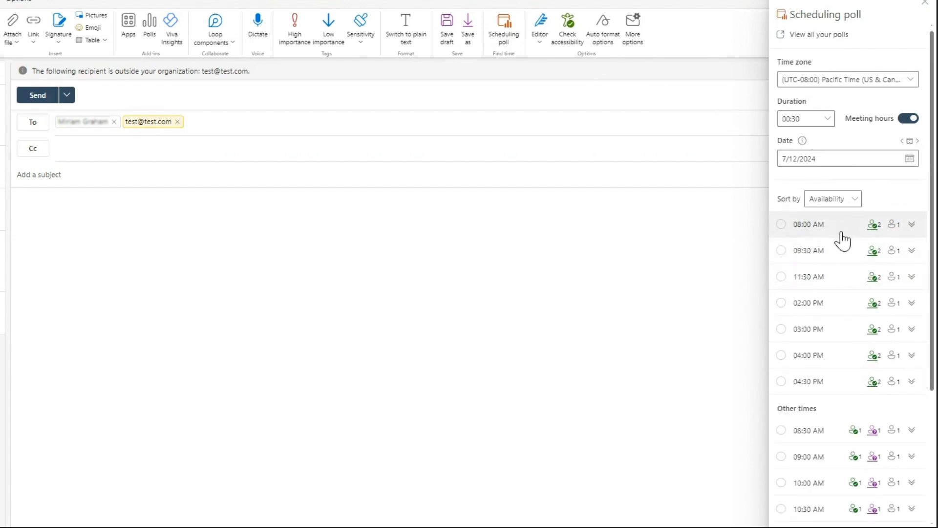
{"action": "left_click", "coordinate": [908, 158]}
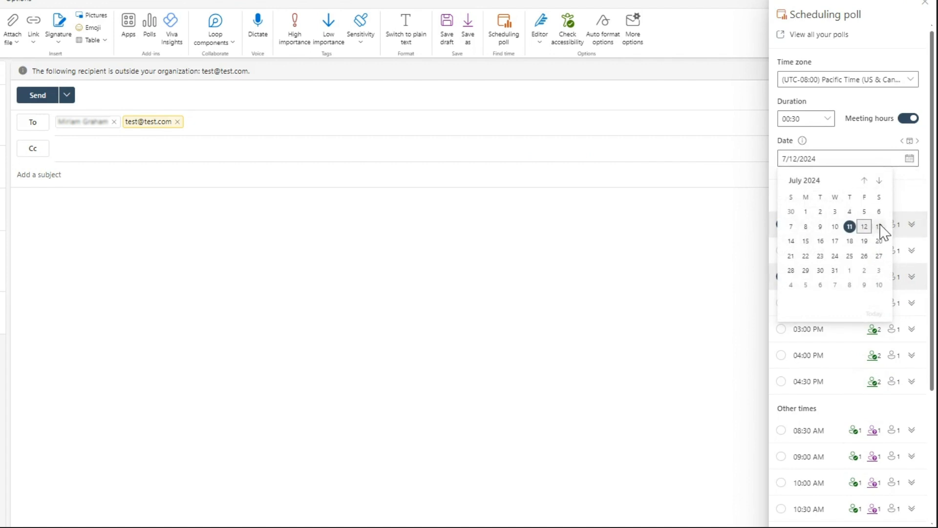
{"action": "left_click", "coordinate": [881, 225]}
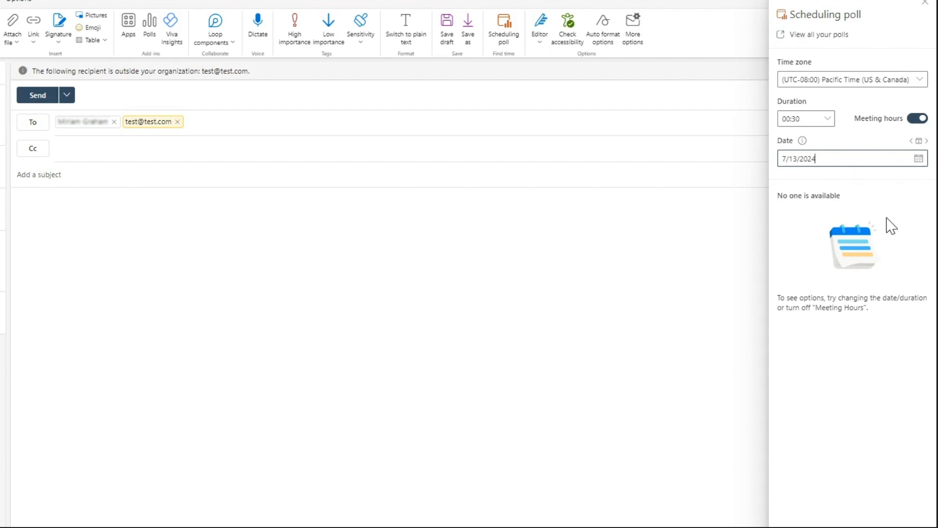
{"action": "mouse_move", "coordinate": [915, 491]}
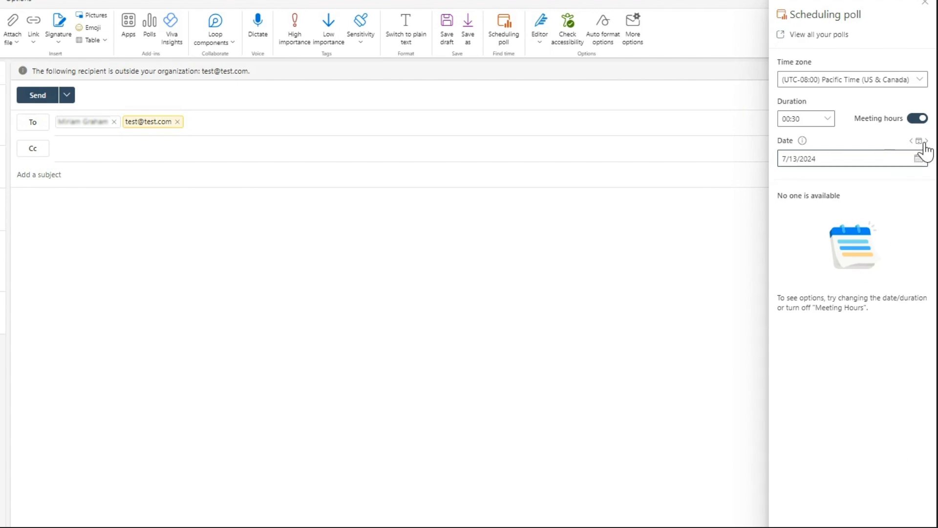
Add 9:30 AM and 2:30 PM on July 15 and continue with the six selected times.
{"action": "left_click", "coordinate": [917, 141]}
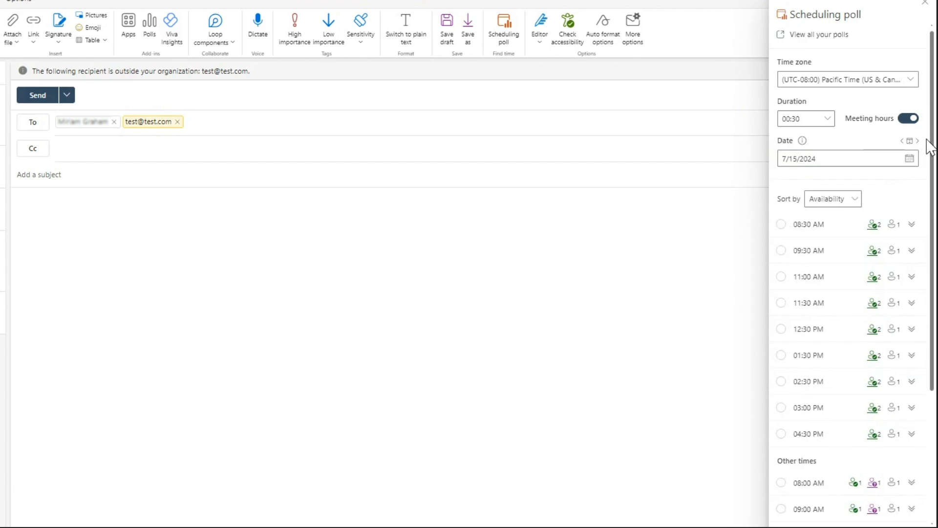
{"action": "left_click", "coordinate": [781, 250]}
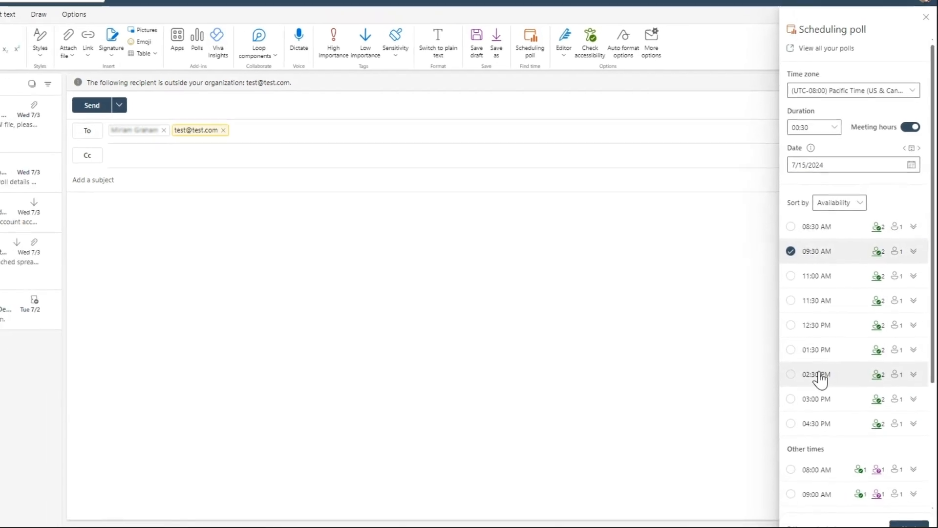
{"action": "left_click", "coordinate": [792, 373]}
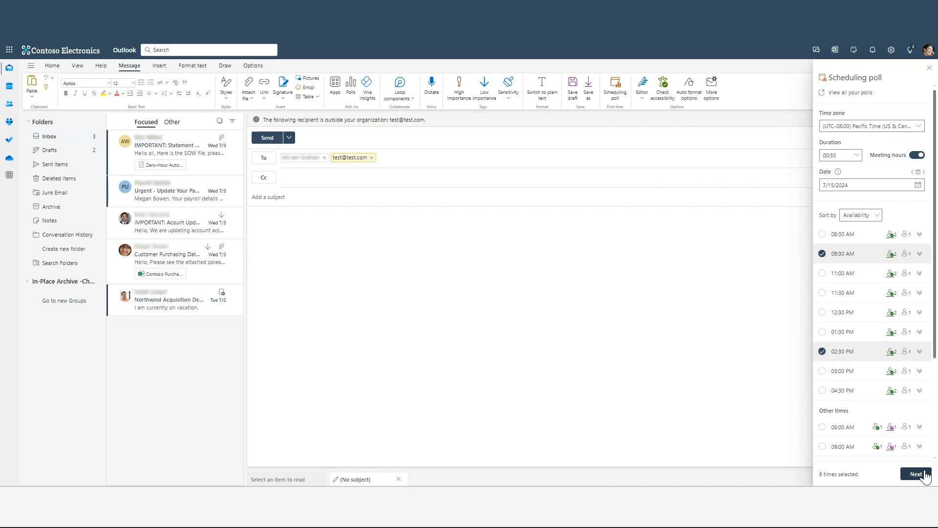
{"action": "left_click", "coordinate": [916, 473]}
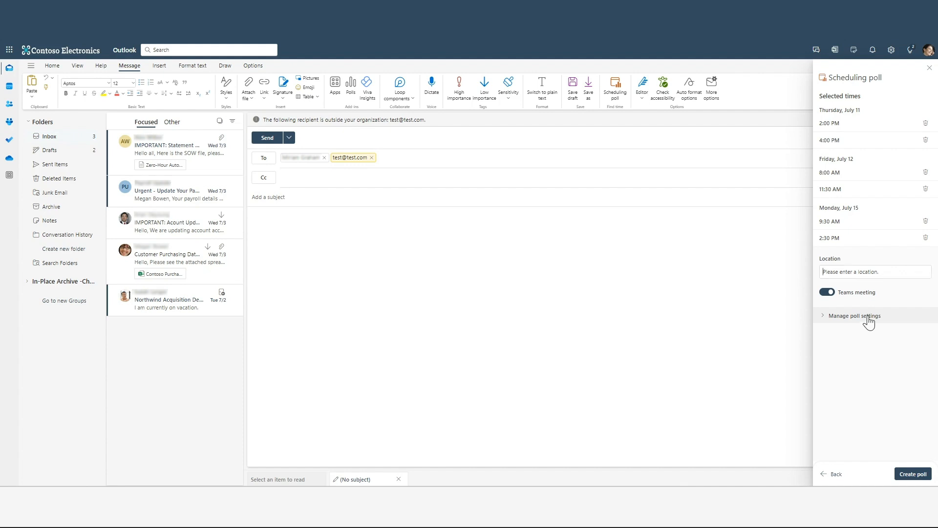
Review poll settings, insert the poll into the email and begin writing 'Please vo'.
{"action": "left_click", "coordinate": [854, 316]}
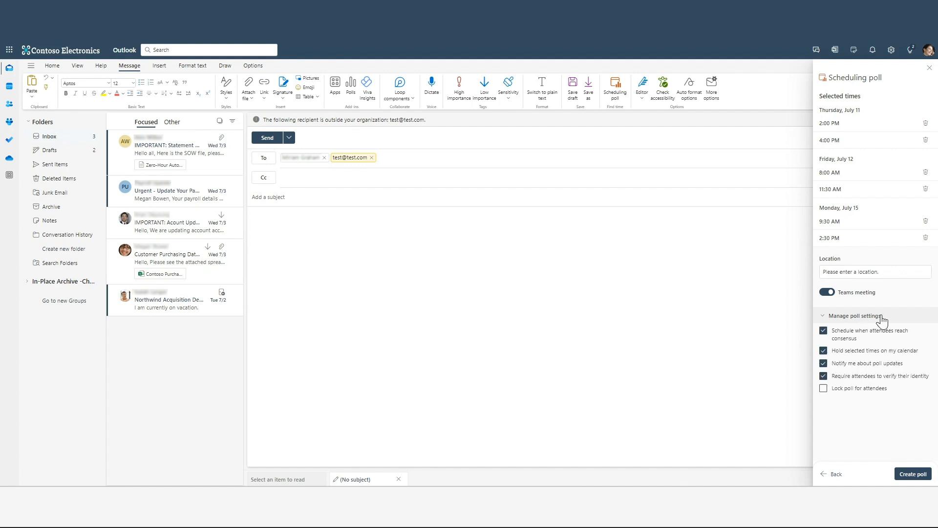
{"action": "mouse_move", "coordinate": [898, 317]}
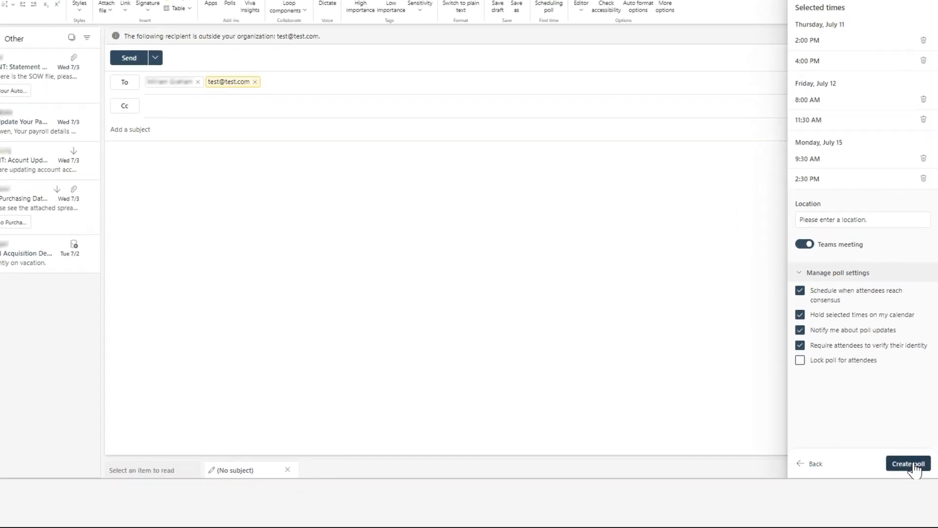
{"action": "left_click", "coordinate": [907, 463]}
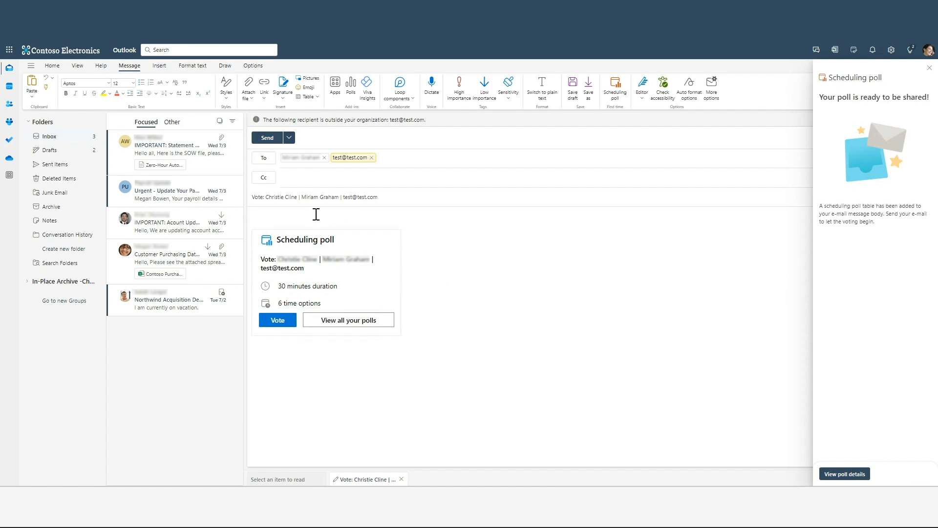
{"action": "type", "text": "Please vo"}
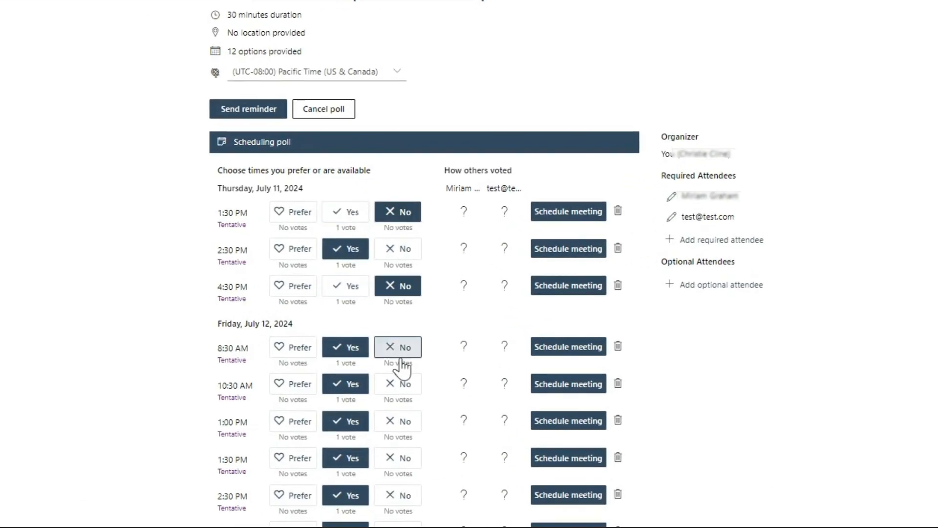
Submit the Yes/No votes on the poll page with Vote.
{"action": "scroll", "scroll_direction": "down", "scroll_amount": 3}
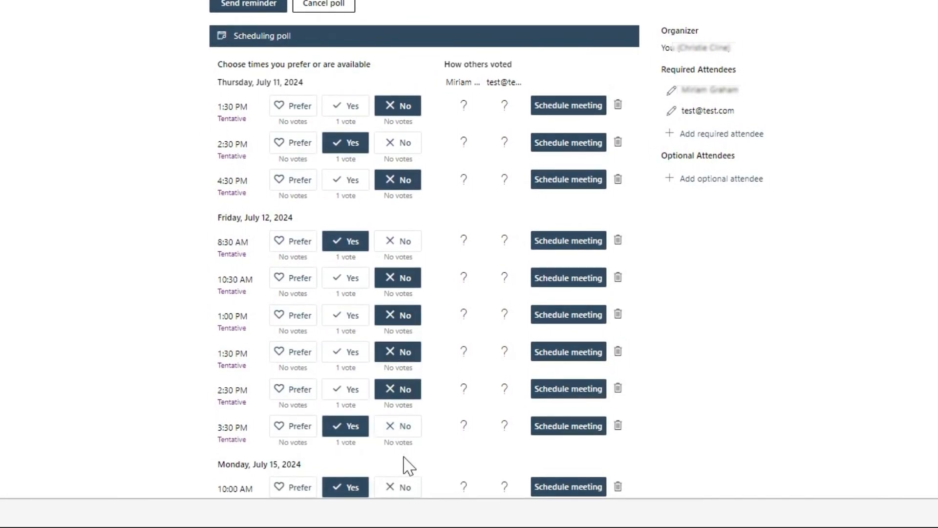
{"action": "scroll", "scroll_direction": "down", "scroll_amount": 3}
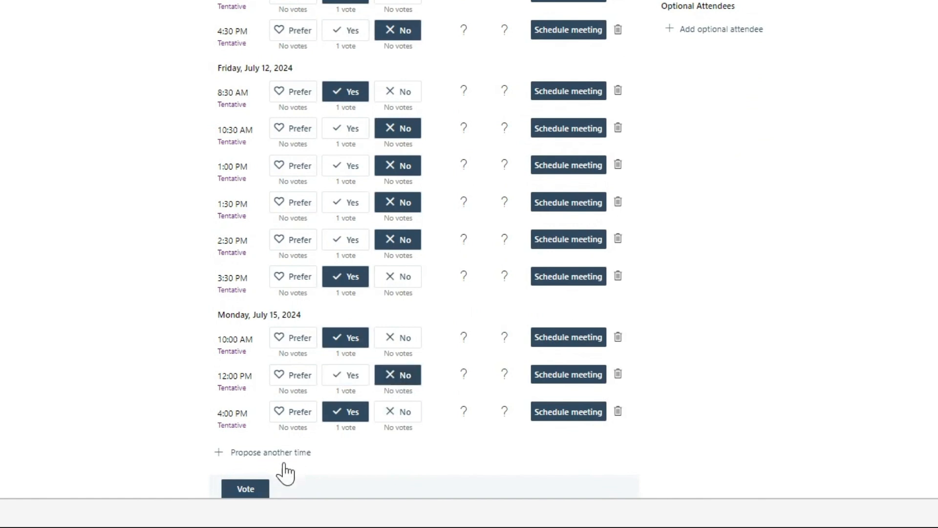
{"action": "left_click", "coordinate": [245, 488]}
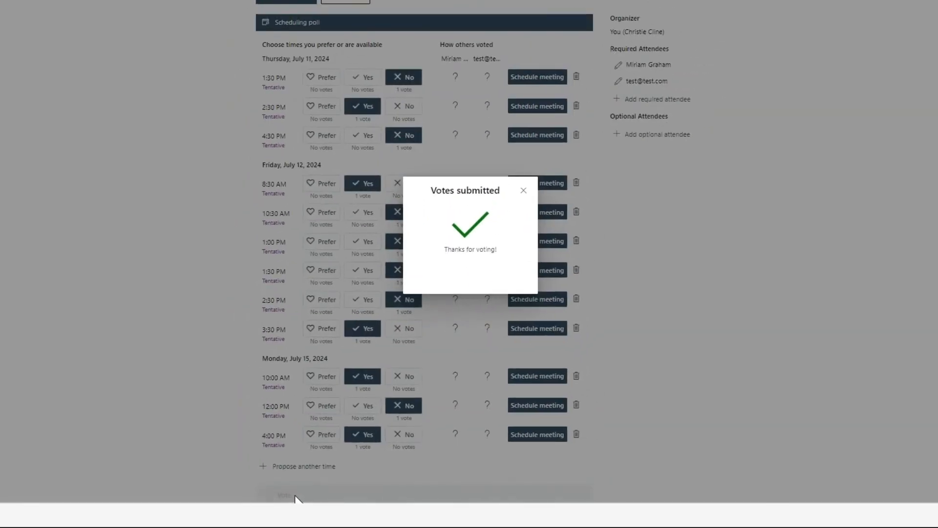
{"action": "mouse_move", "coordinate": [314, 498]}
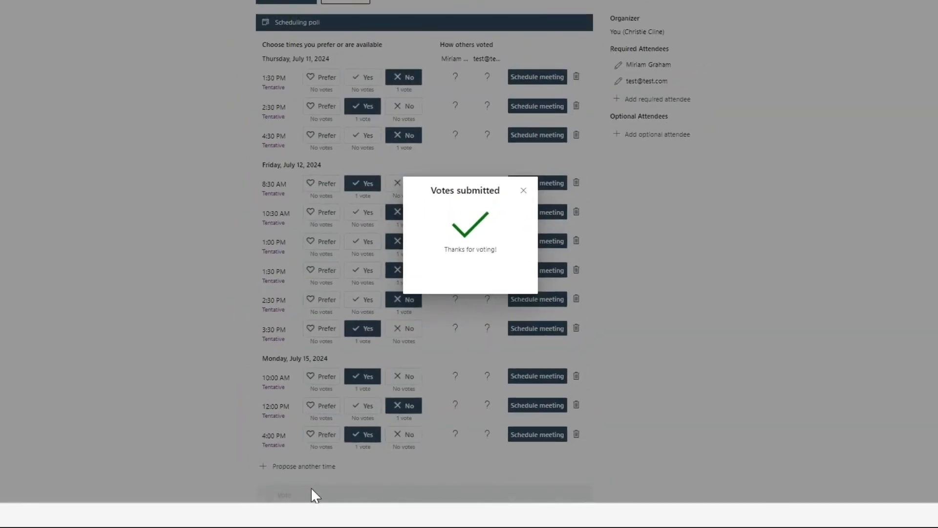